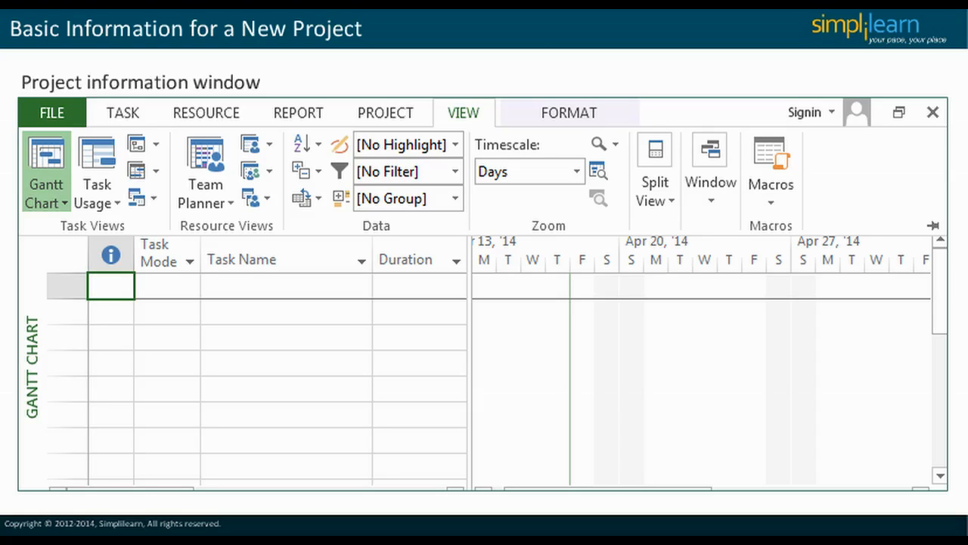
Start a new Blank Project from File > New, giving an empty timeline and Gantt chart
click(384, 112)
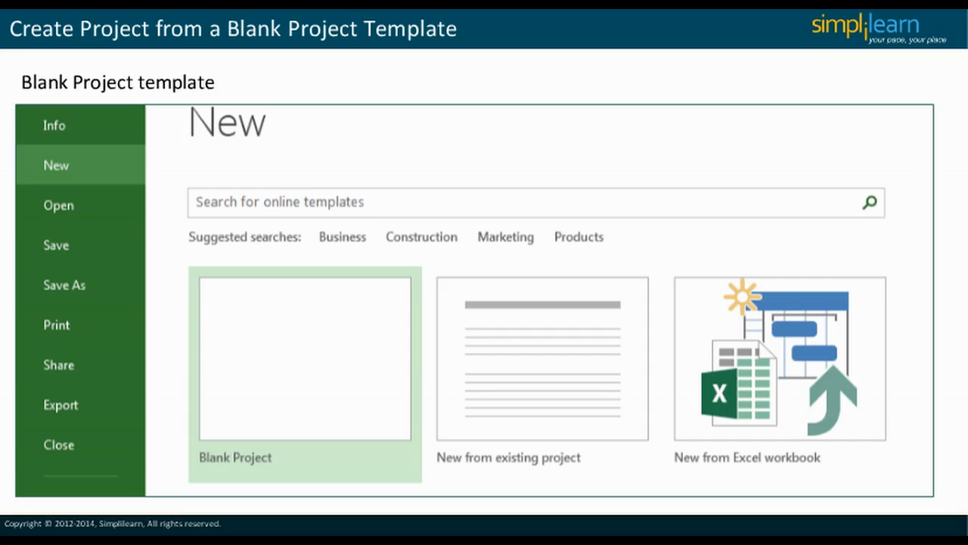
click(304, 360)
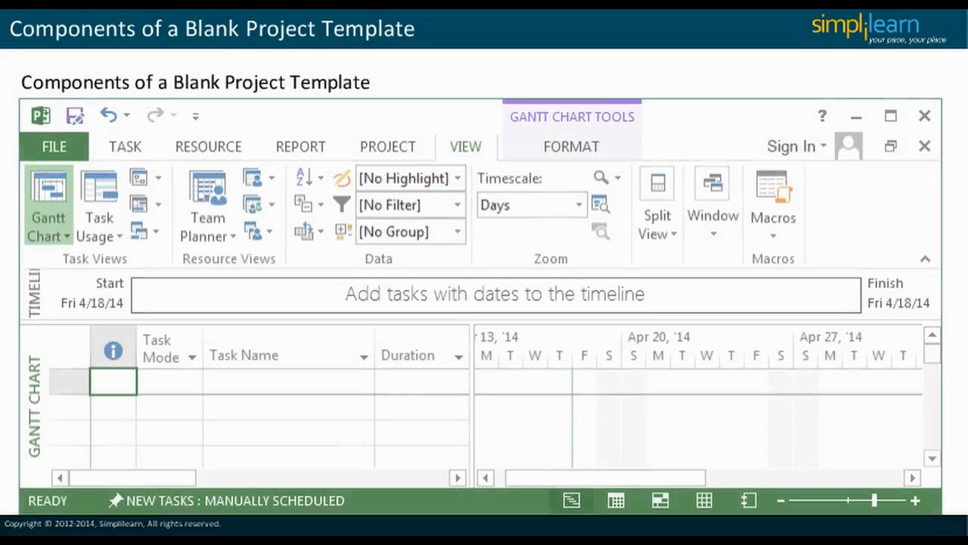